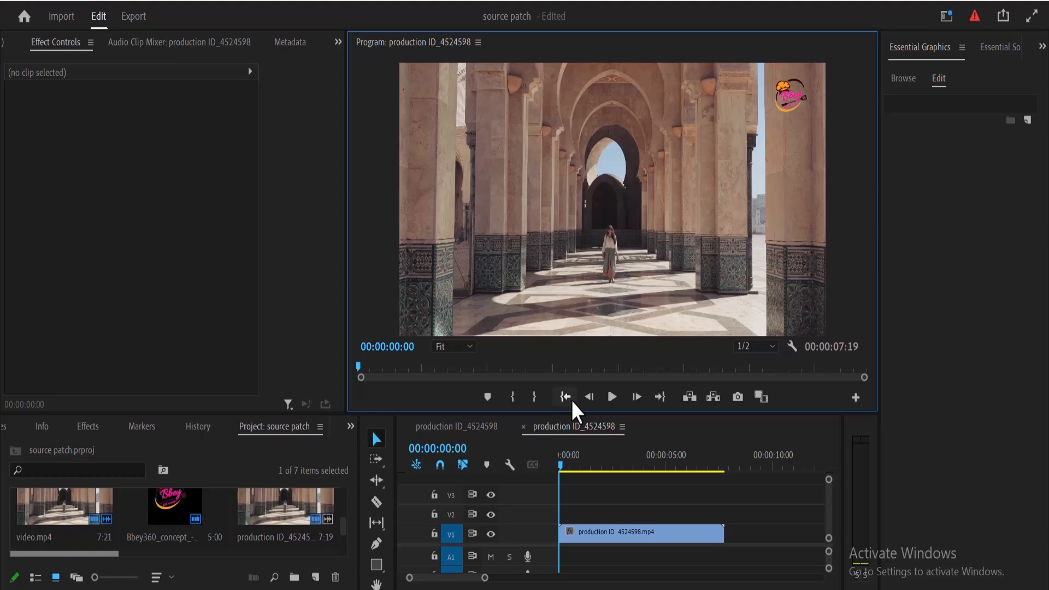
- Preview the colonnade clip, then Alt-drag a copy onto V2 above the original
{"action": "left_click", "coordinate": [610, 396]}
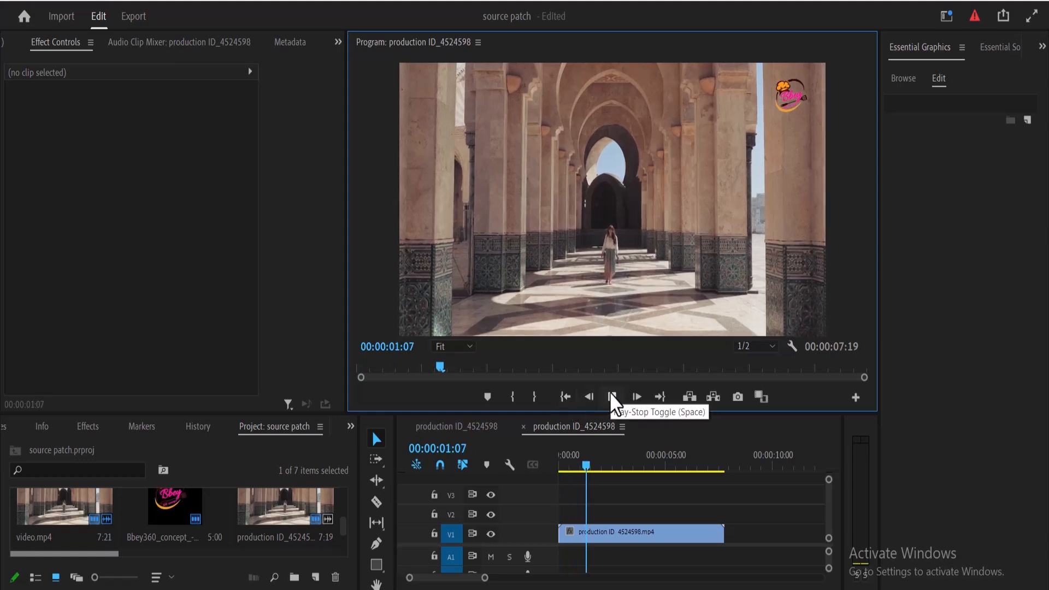
{"action": "left_click", "coordinate": [613, 397]}
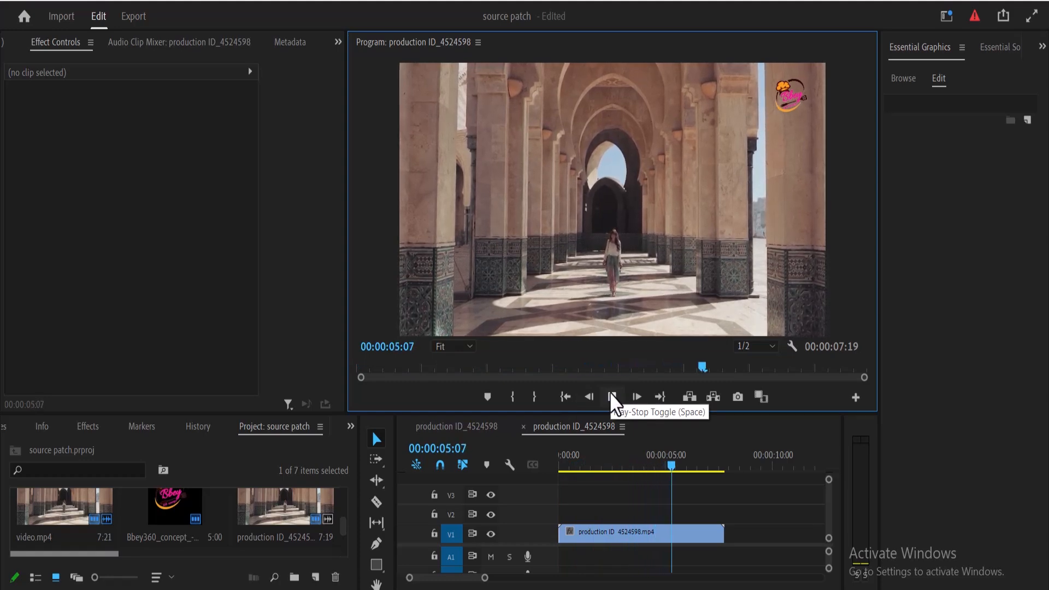
{"action": "left_click", "coordinate": [613, 397]}
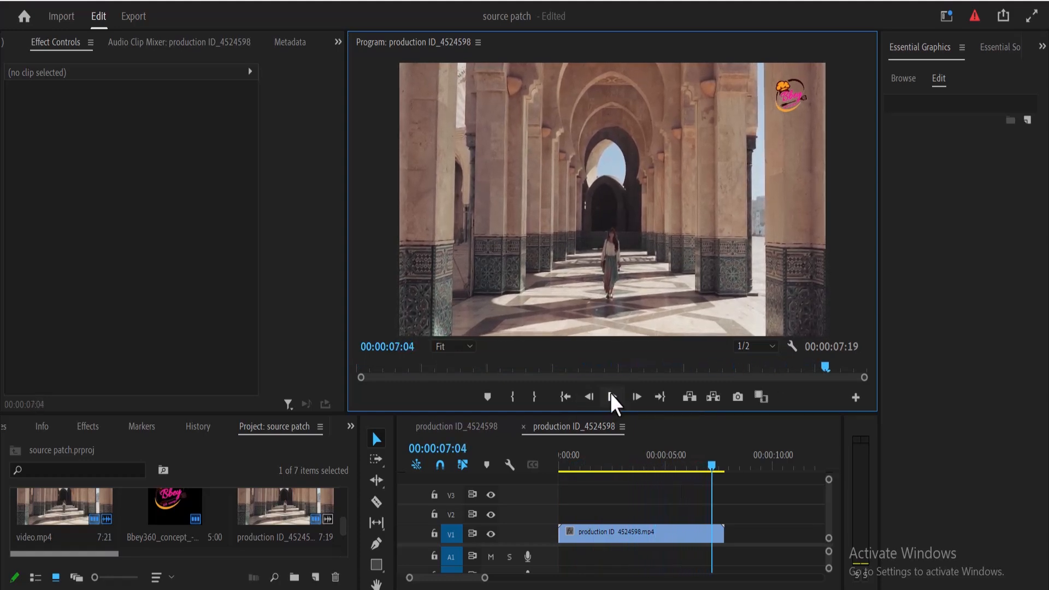
{"action": "left_click", "coordinate": [566, 396]}
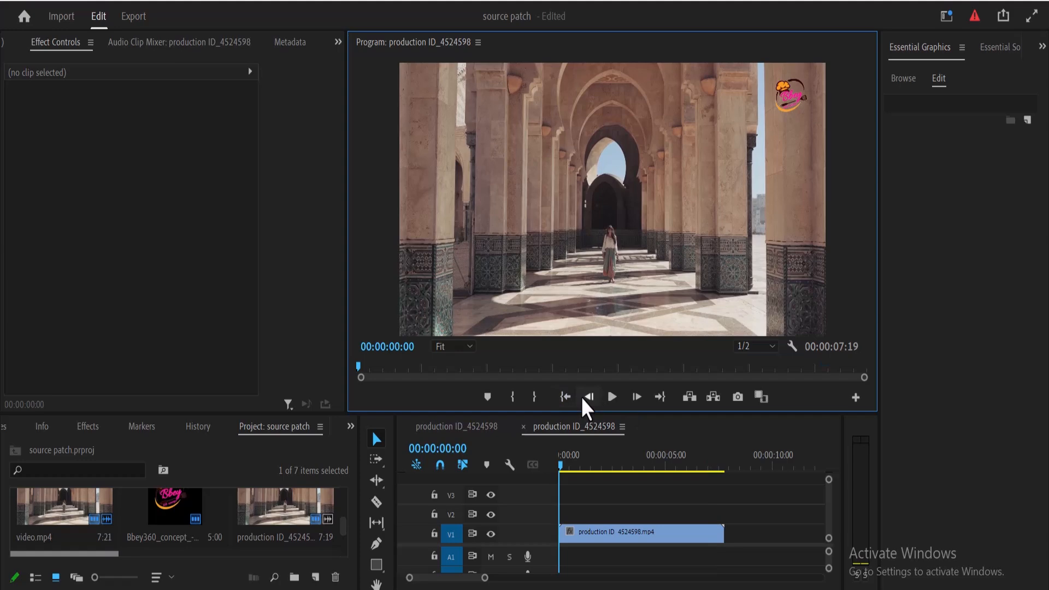
{"action": "mouse_move", "coordinate": [782, 142]}
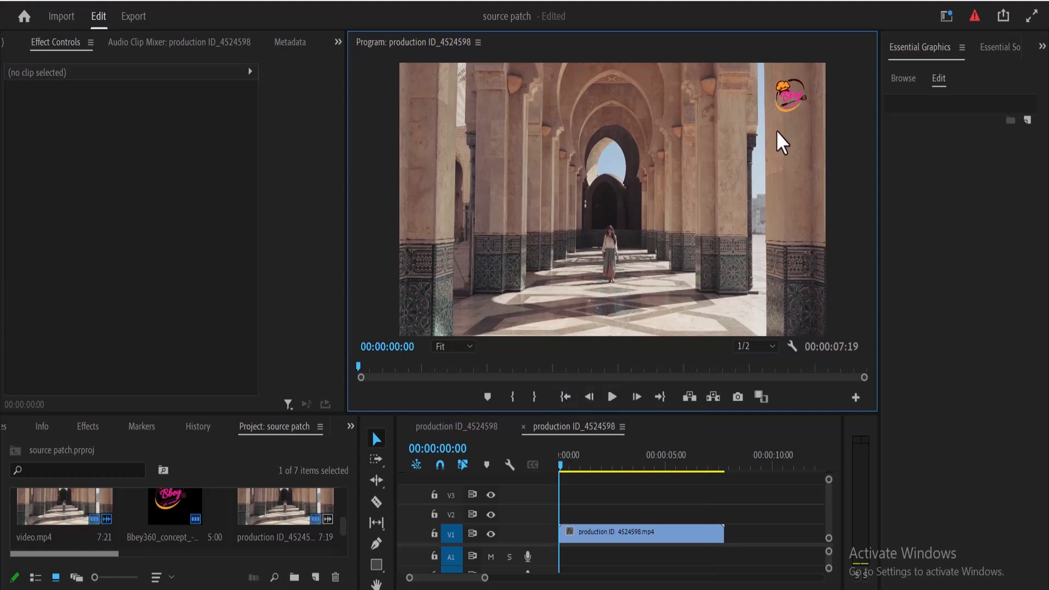
{"action": "mouse_move", "coordinate": [796, 98]}
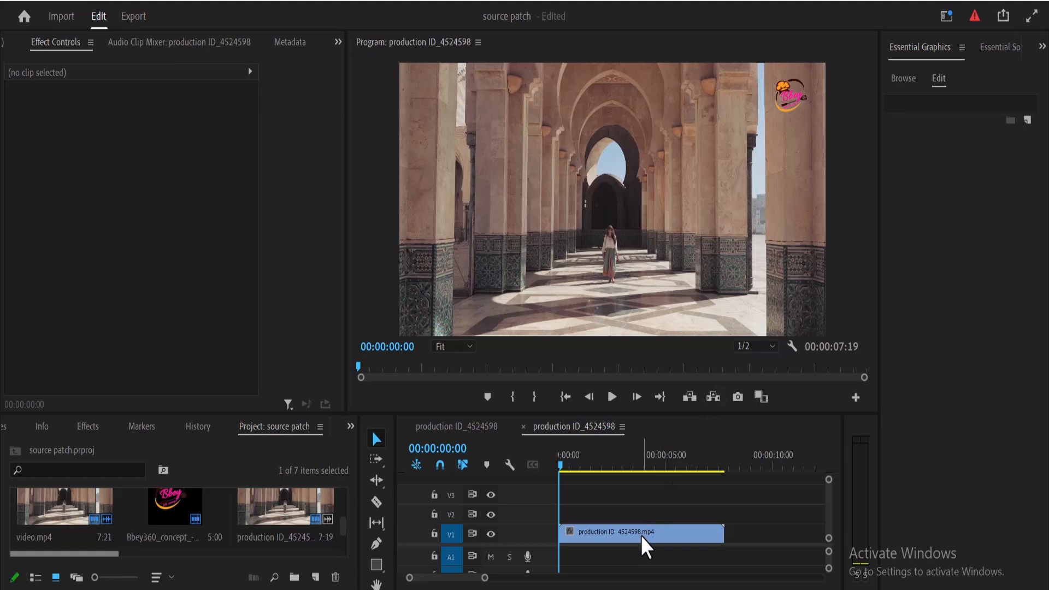
{"action": "left_click", "coordinate": [639, 533]}
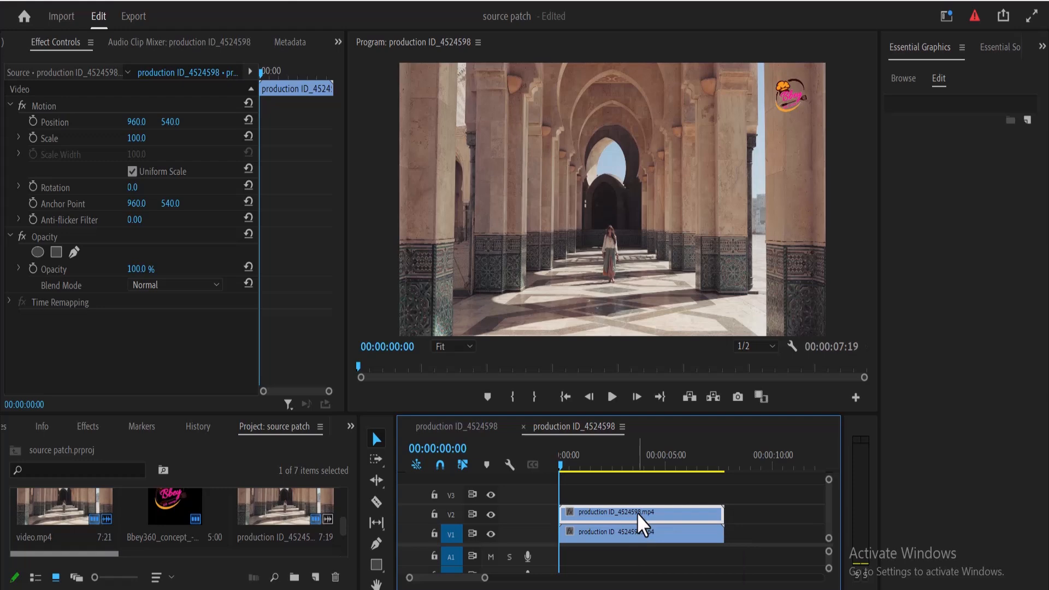
{"action": "mouse_move", "coordinate": [271, 253]}
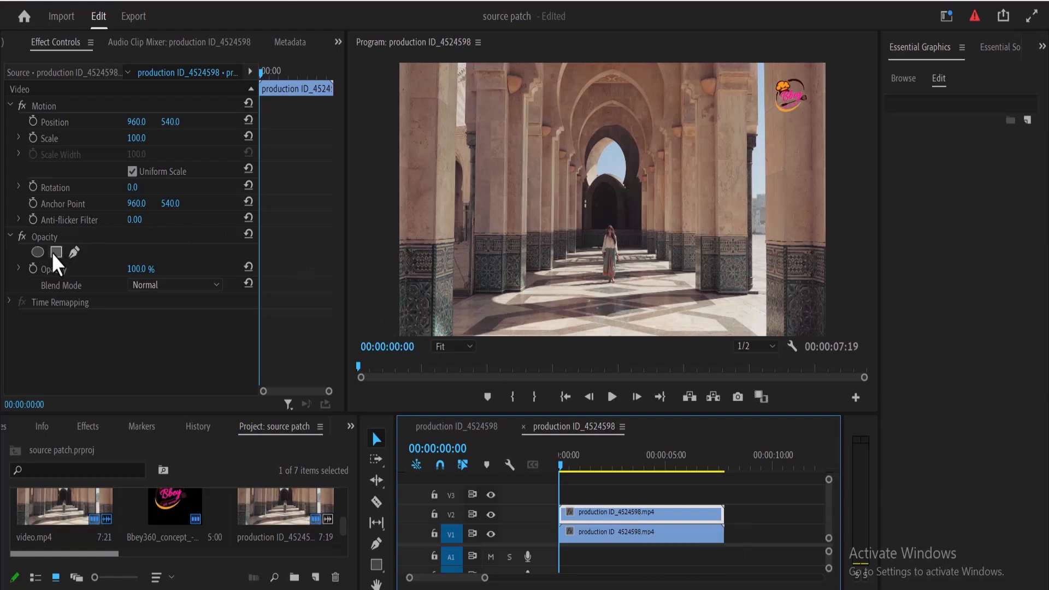
- Add a rectangle mask to the V2 copy's Opacity to patch over the logo
{"action": "left_click", "coordinate": [56, 252]}
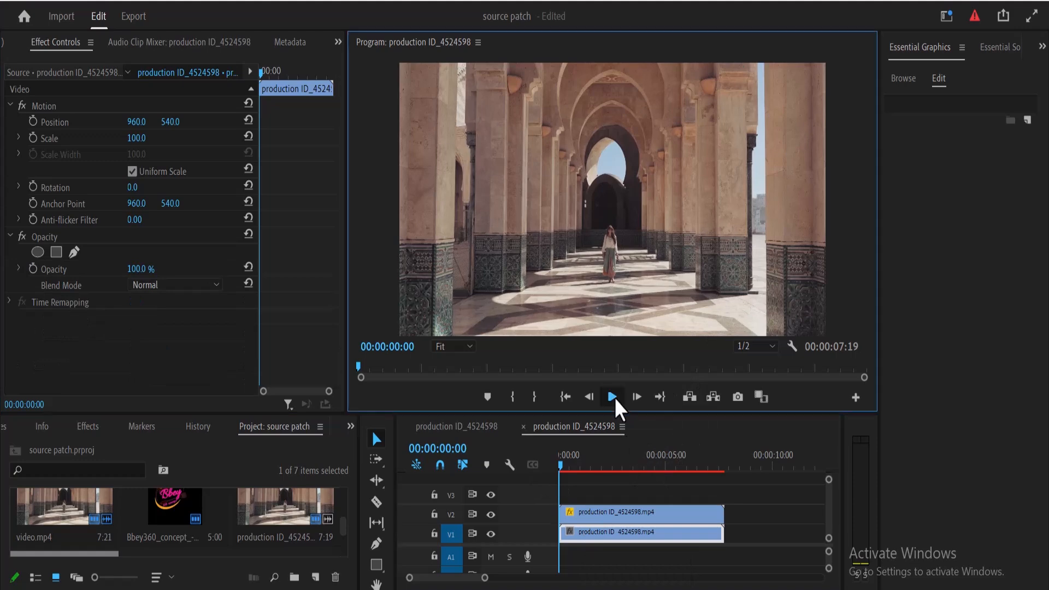
- Play the patched sequence to confirm the logo stays hidden, then stop playback
{"action": "left_click", "coordinate": [611, 396]}
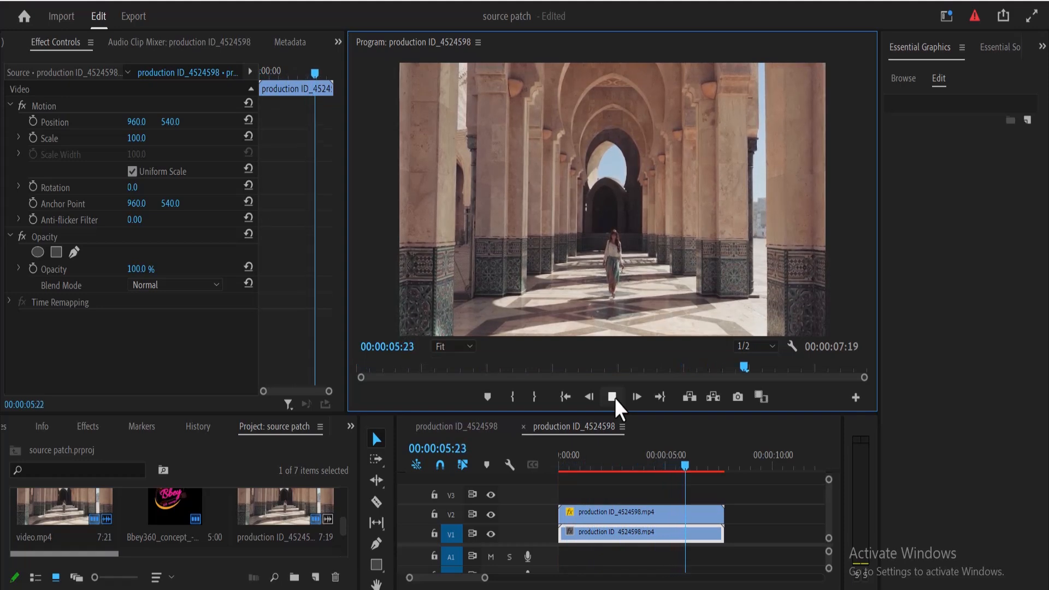
{"action": "left_click", "coordinate": [611, 396]}
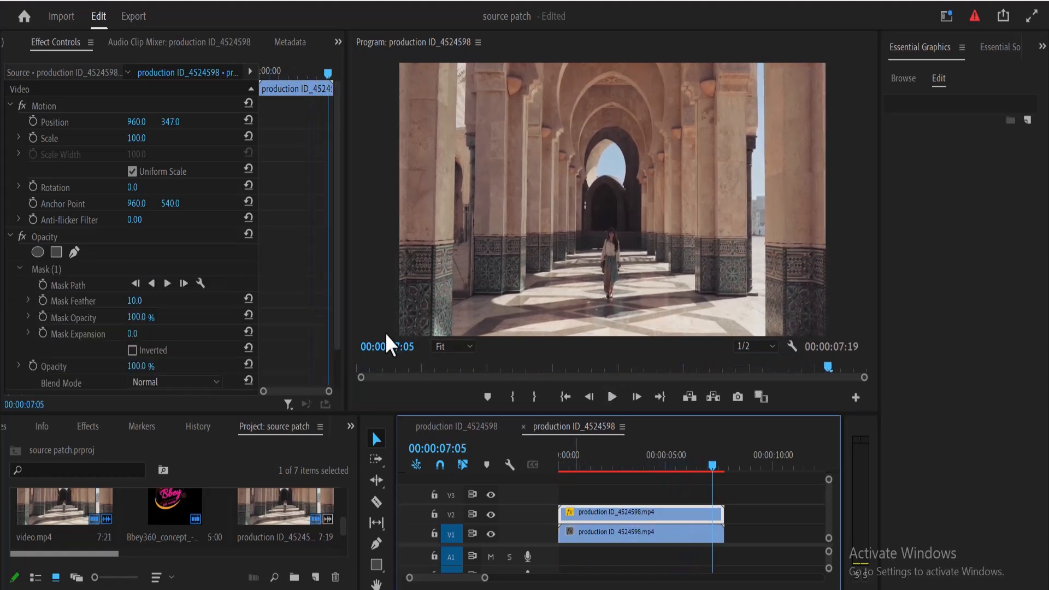
- Select Mask (1) in Effect Controls to show its outline over the top-right corner
{"action": "left_click", "coordinate": [56, 253]}
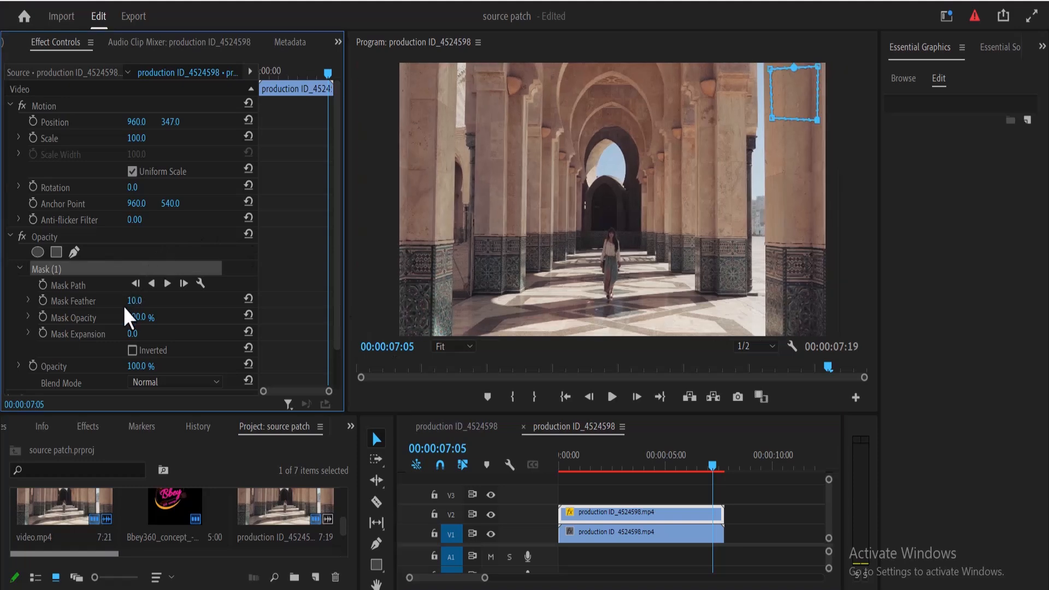
{"action": "mouse_move", "coordinate": [137, 318]}
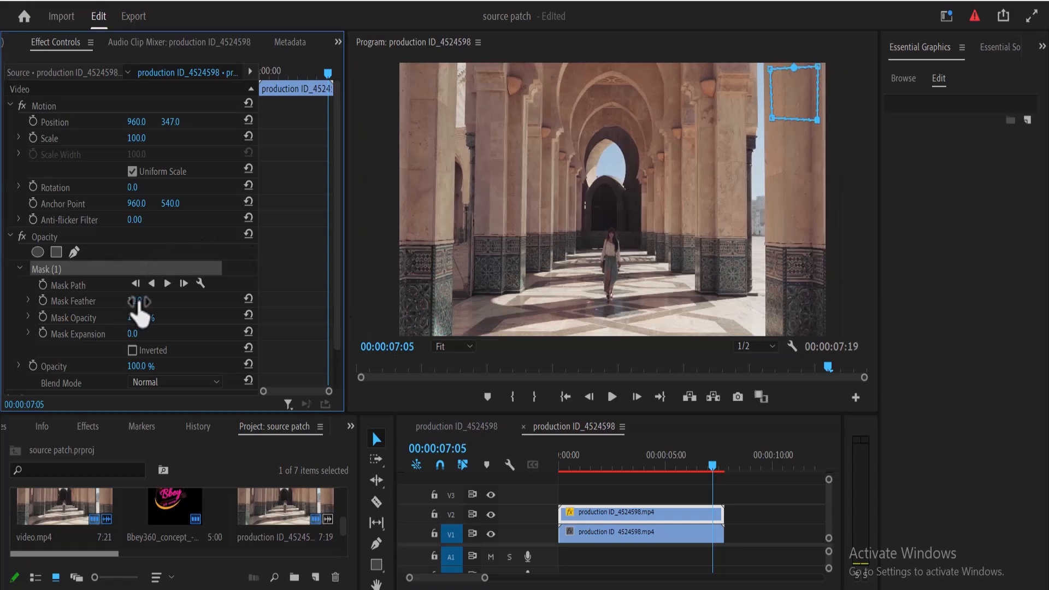